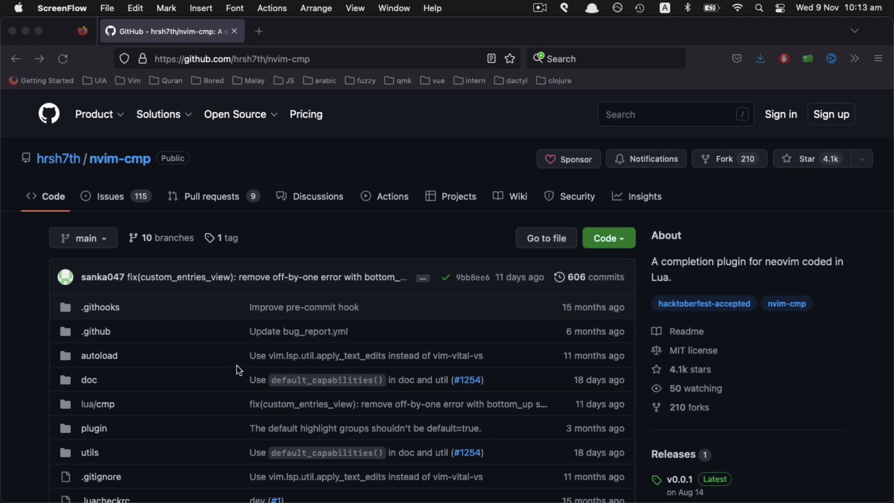
- Scroll the nvim-cmp README down to the Recommended Configuration block with the window settings
scroll(down, 3)
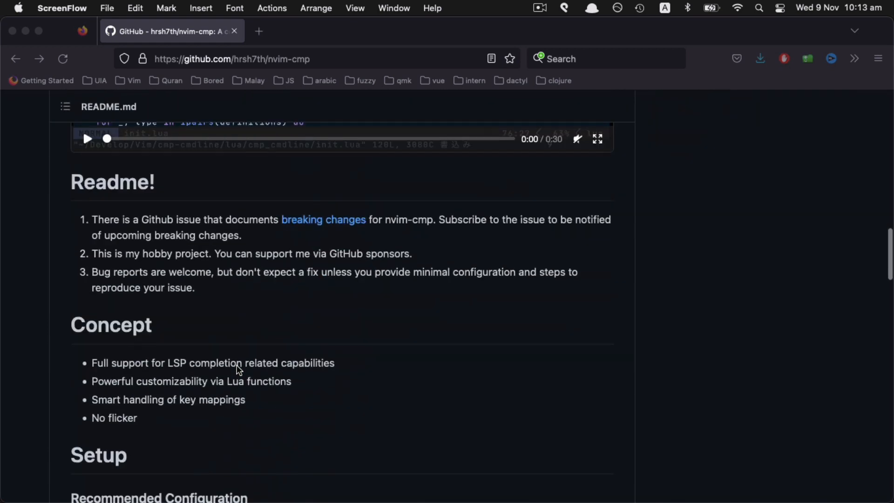
scroll(down, 3)
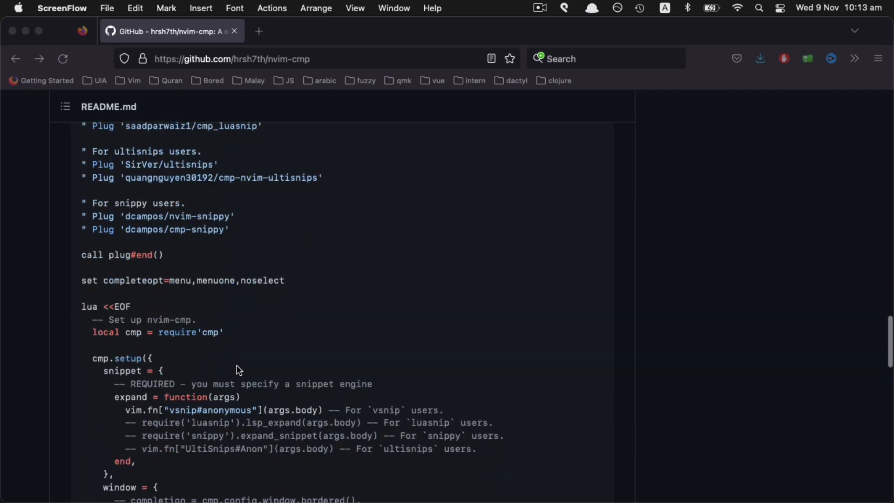
scroll(down, 3)
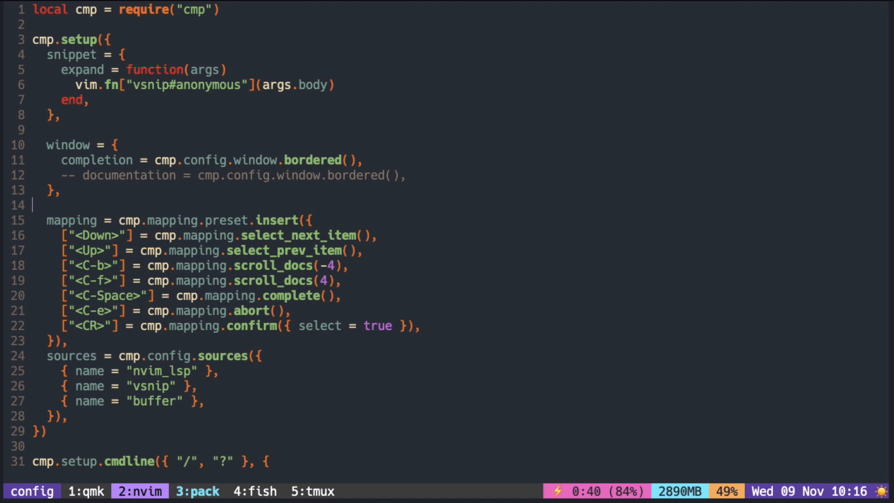
- Make the completion window bordered with { border = "double" } and trigger completion with cmp
text(cmp)
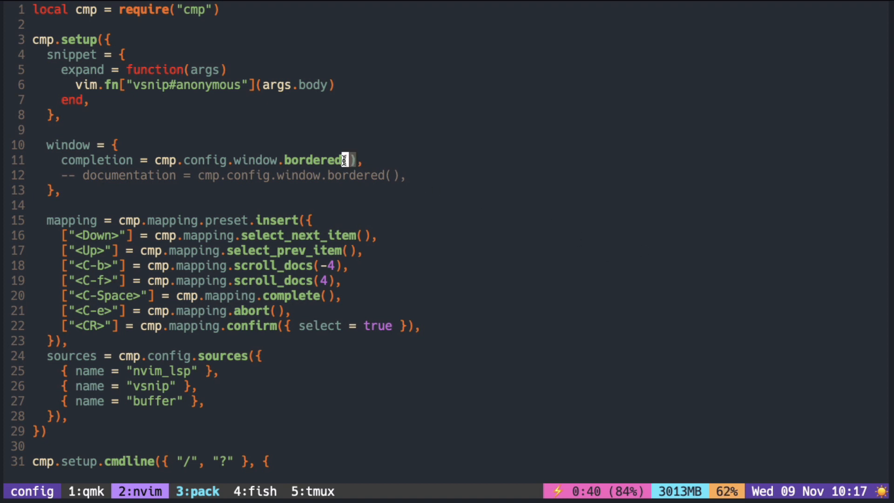
text({ border = "double" })
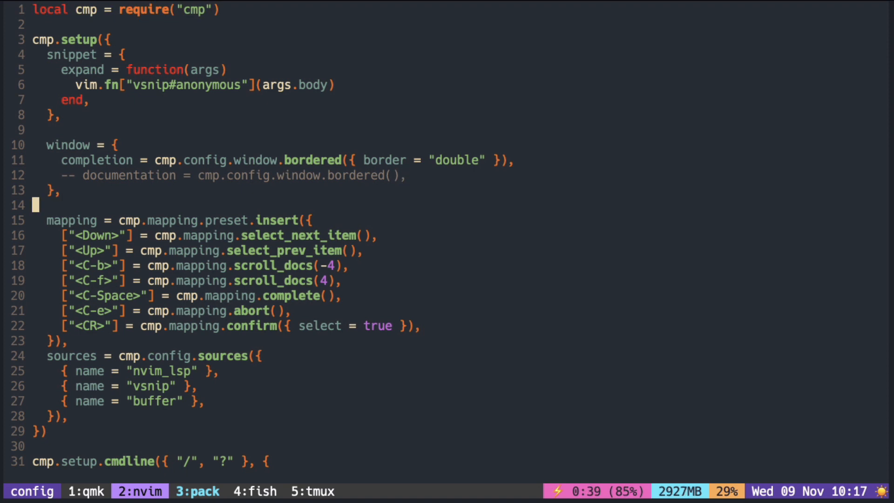
text(cmp)
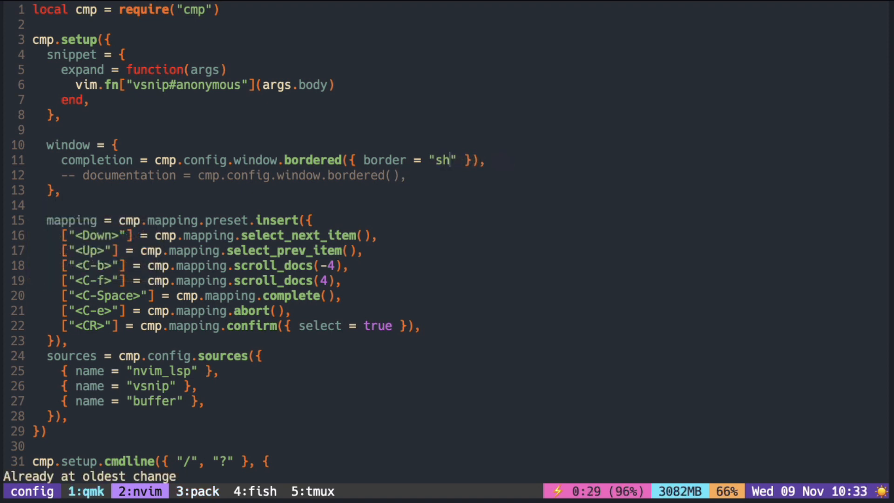
- Change the border style string to "shadow" and trigger completion with cmp to preview it
text(adow)
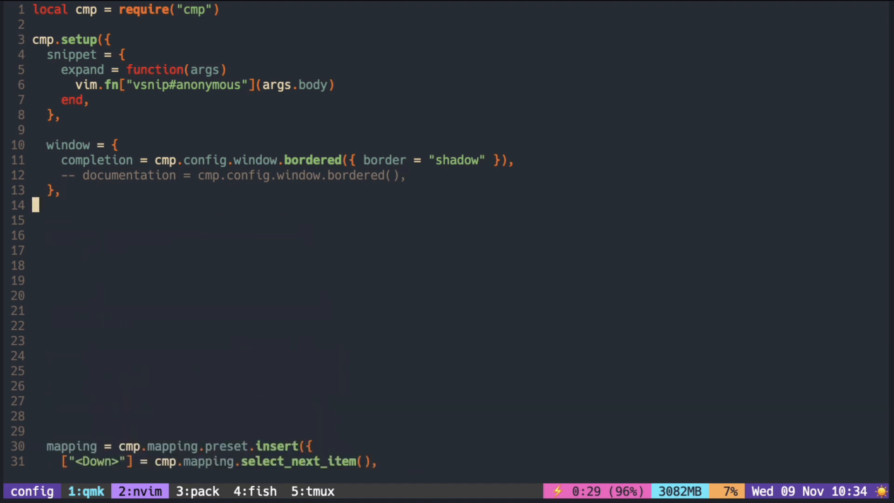
text(cmp)
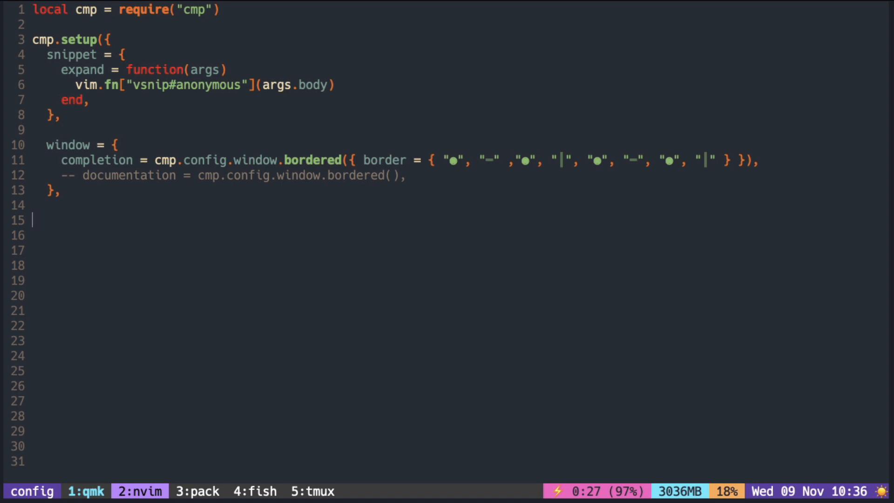
- Trigger completion with cm to preview the custom eight-character border table
text(cm)
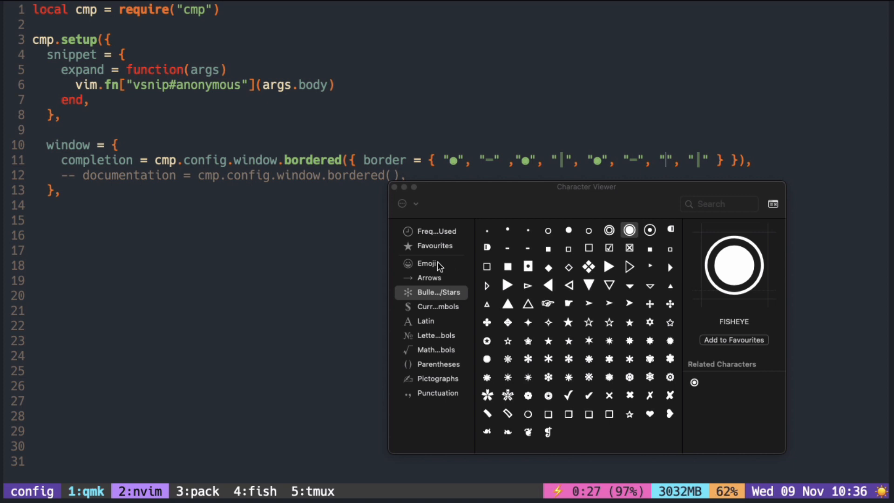
- Select the Emoji category in the macOS Character Viewer sidebar
click(427, 262)
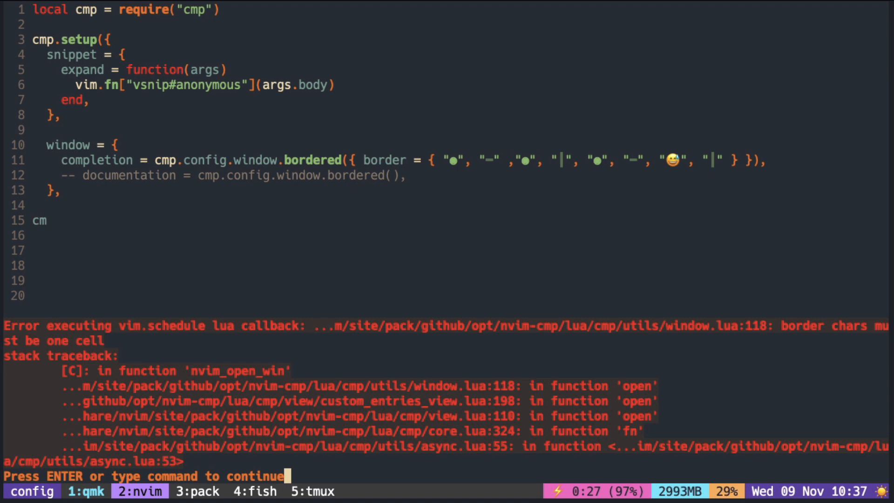
- Dismiss the "border chars must be one cell" error raised by the emoji border entry
key(Return)
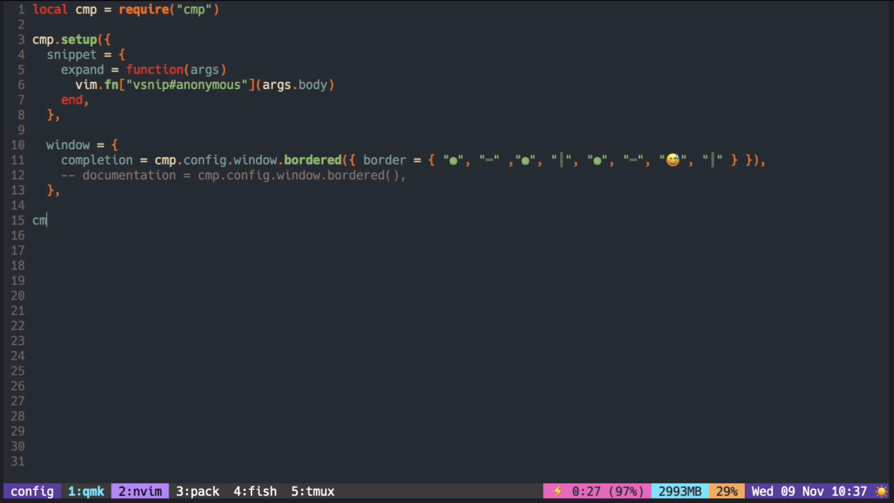